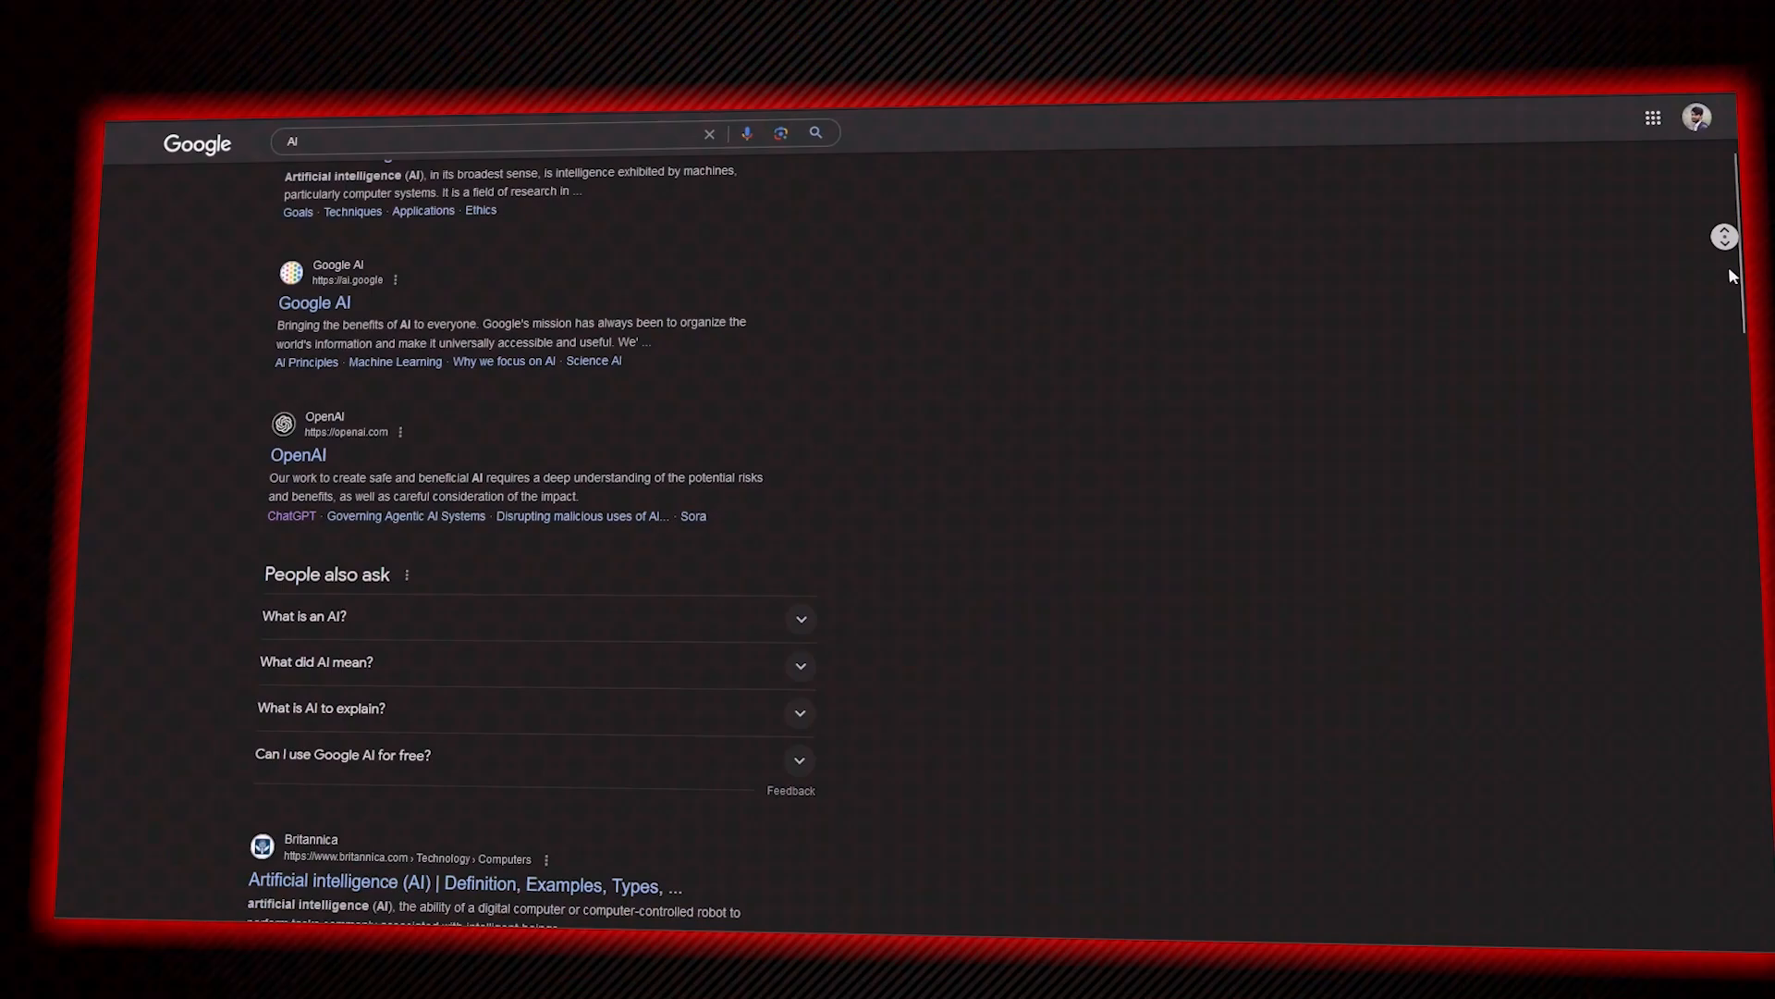
scroll("down", 3)
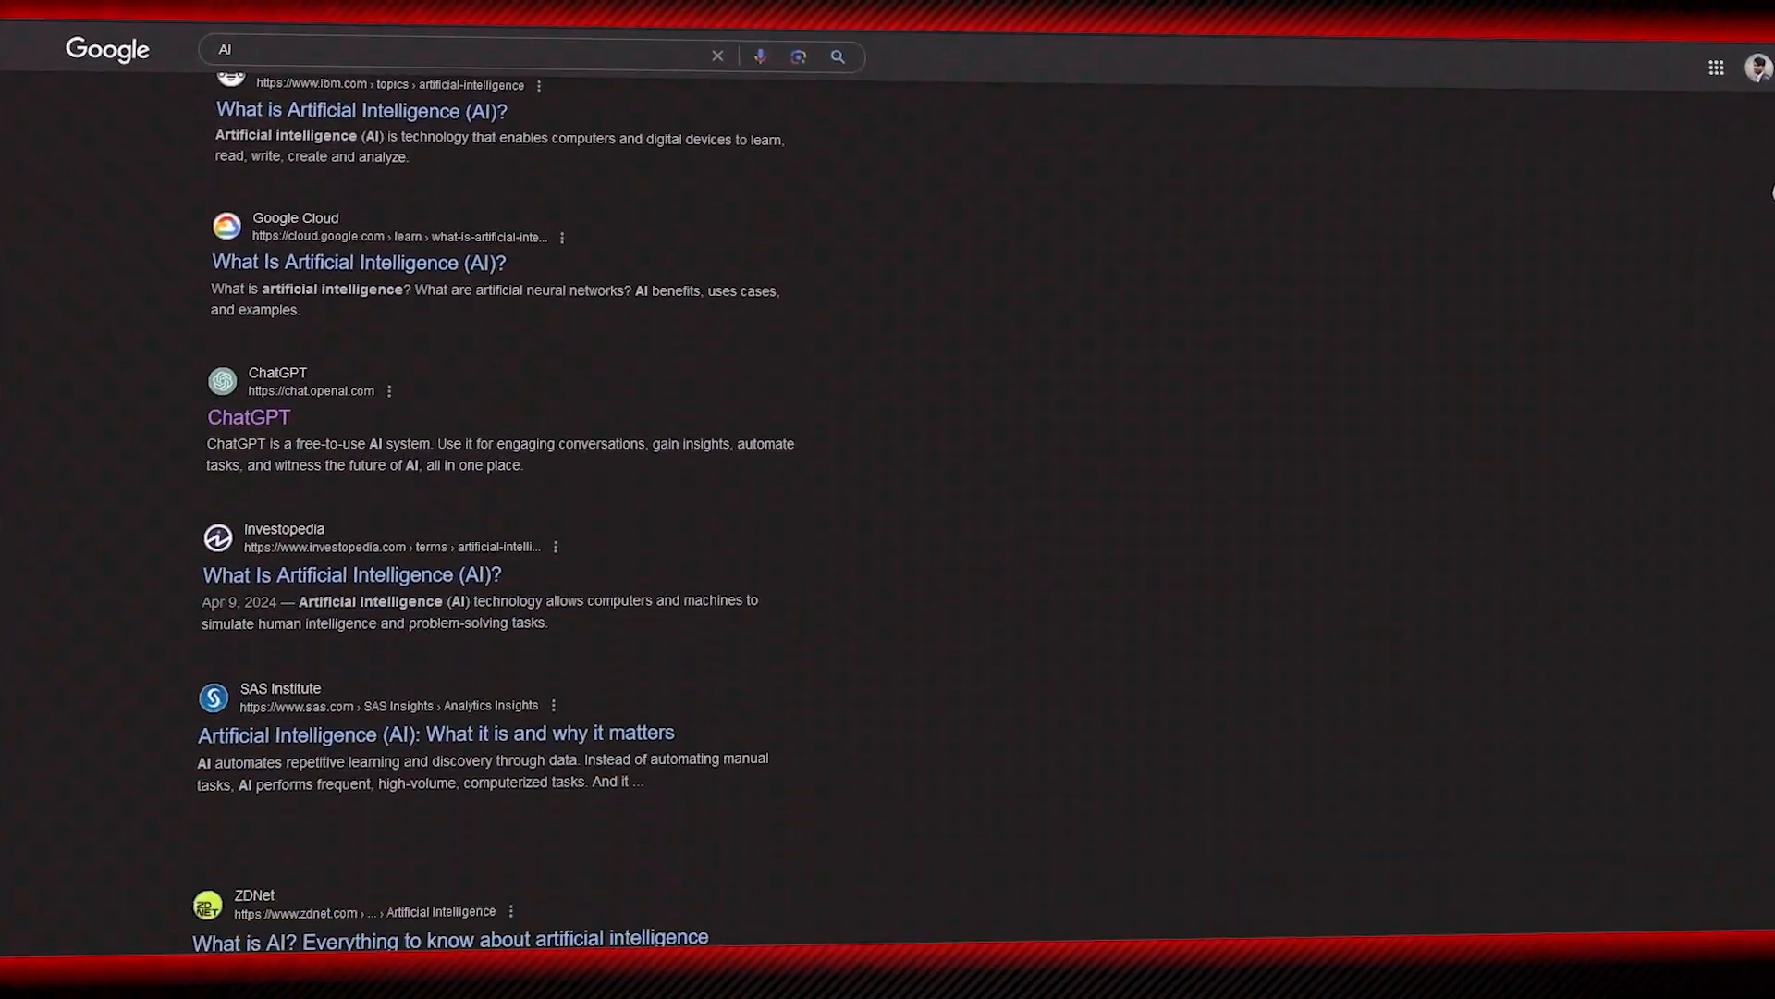